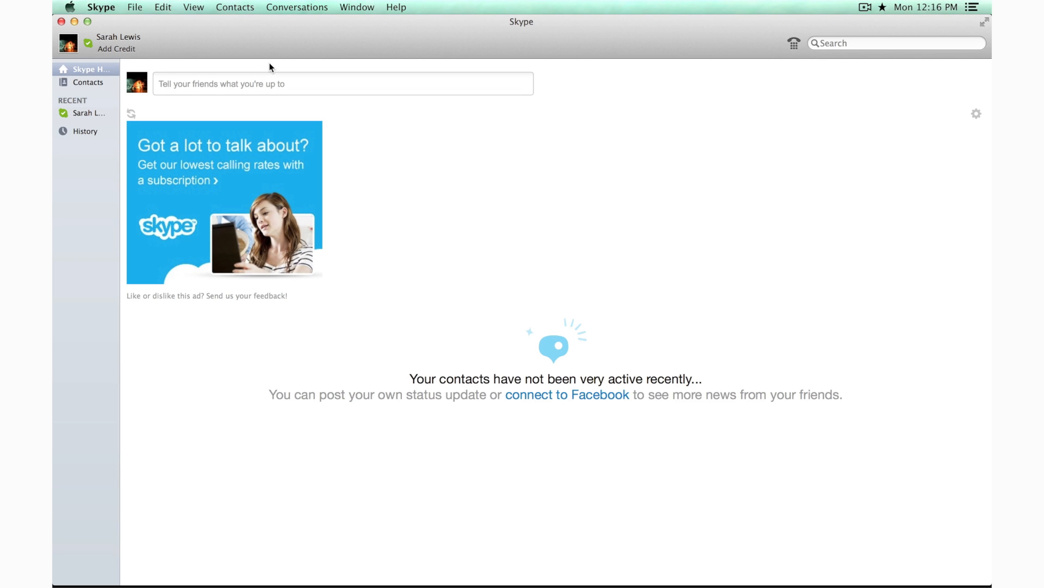
# - Show the Contacts grid listing ten Skype contacts with photos and online status
pyautogui.click(88, 82)
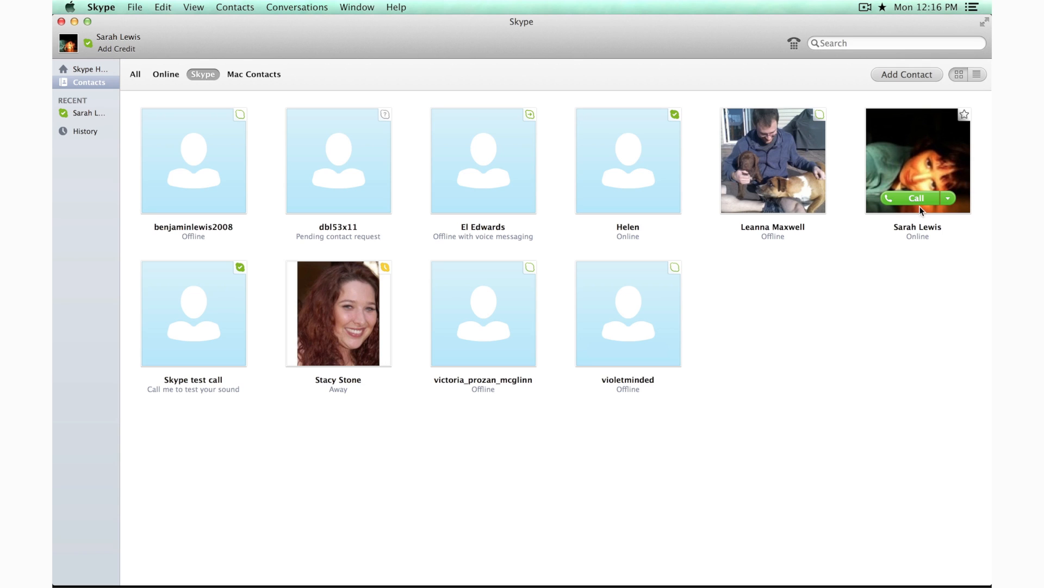
pyautogui.moveTo(946, 204)
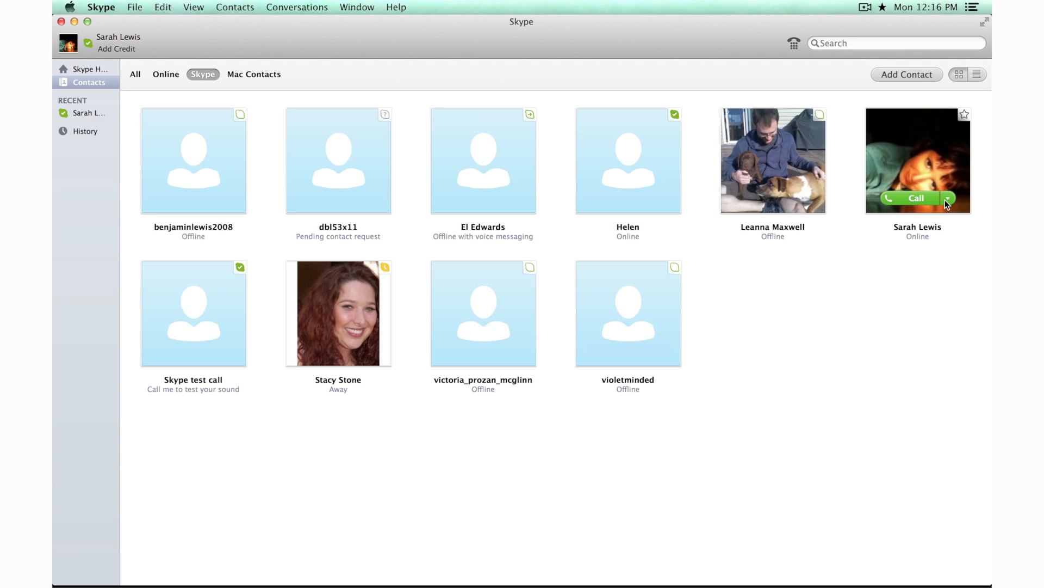
pyautogui.click(947, 198)
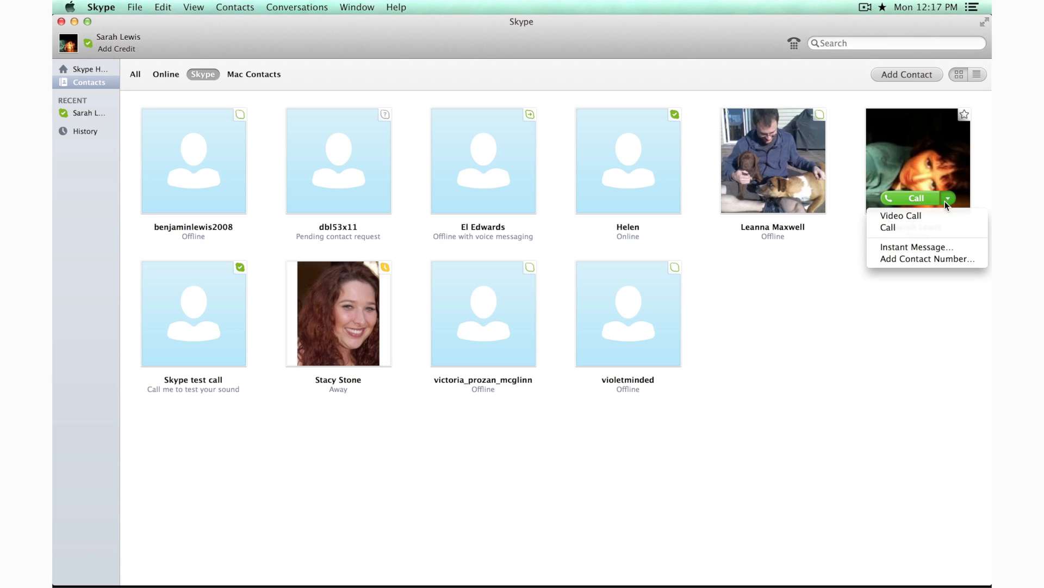
pyautogui.moveTo(896, 228)
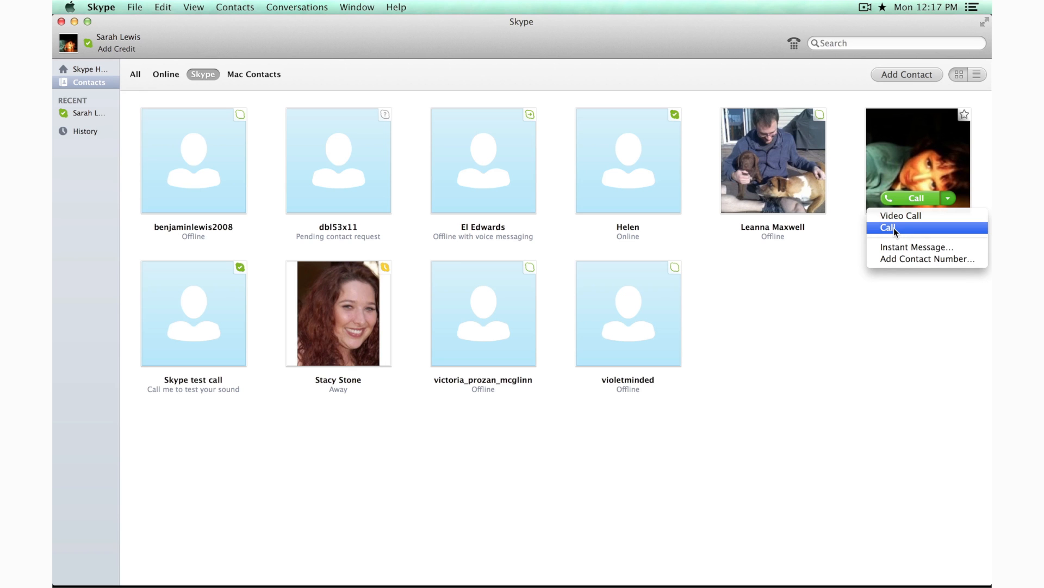
pyautogui.click(889, 227)
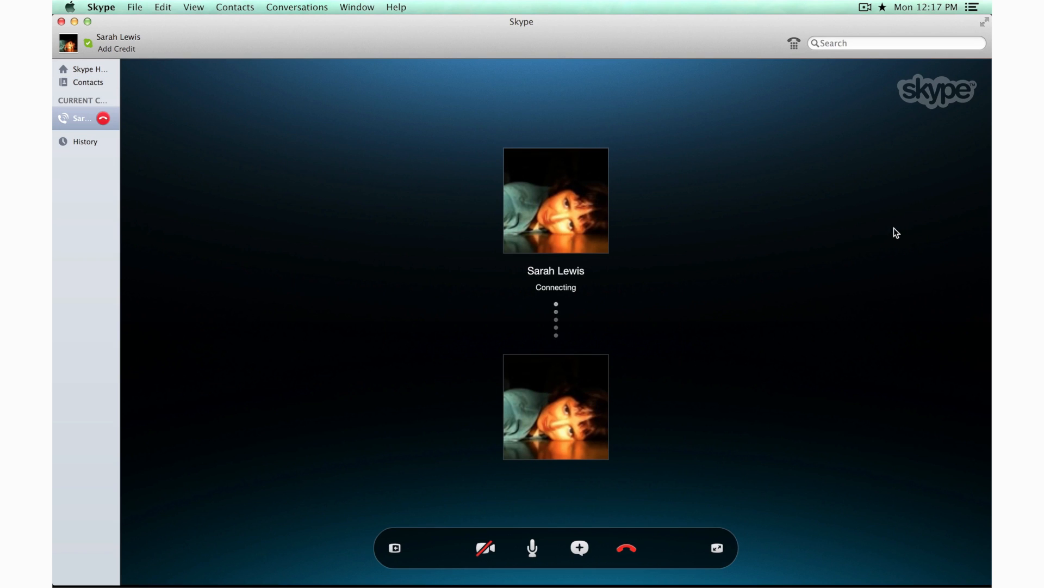